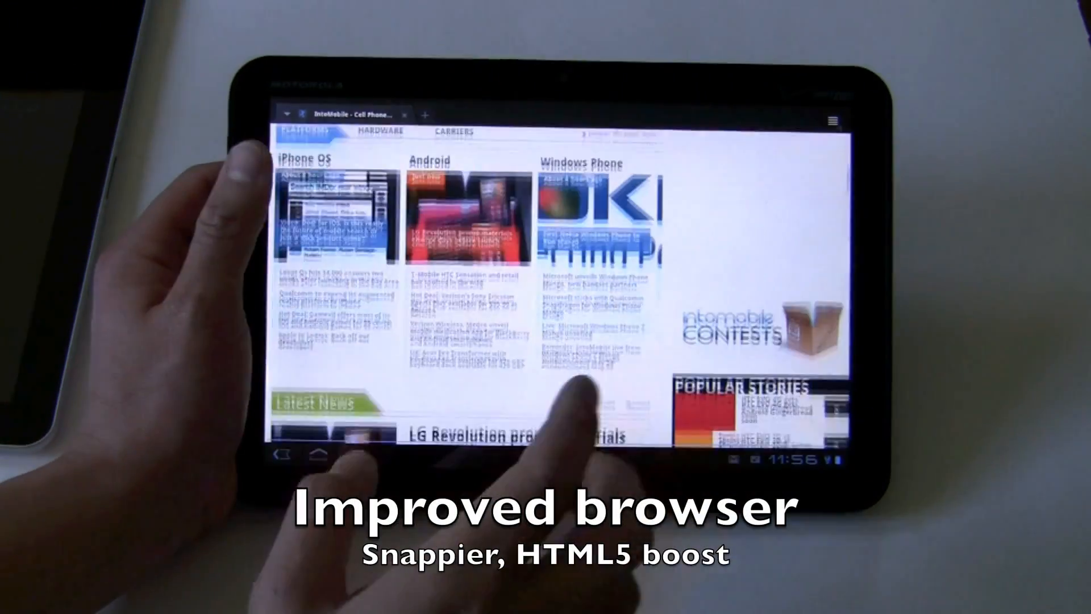
Read down the IntoMobile front page and bring up the browser's page options menu.
scroll("down", 3)
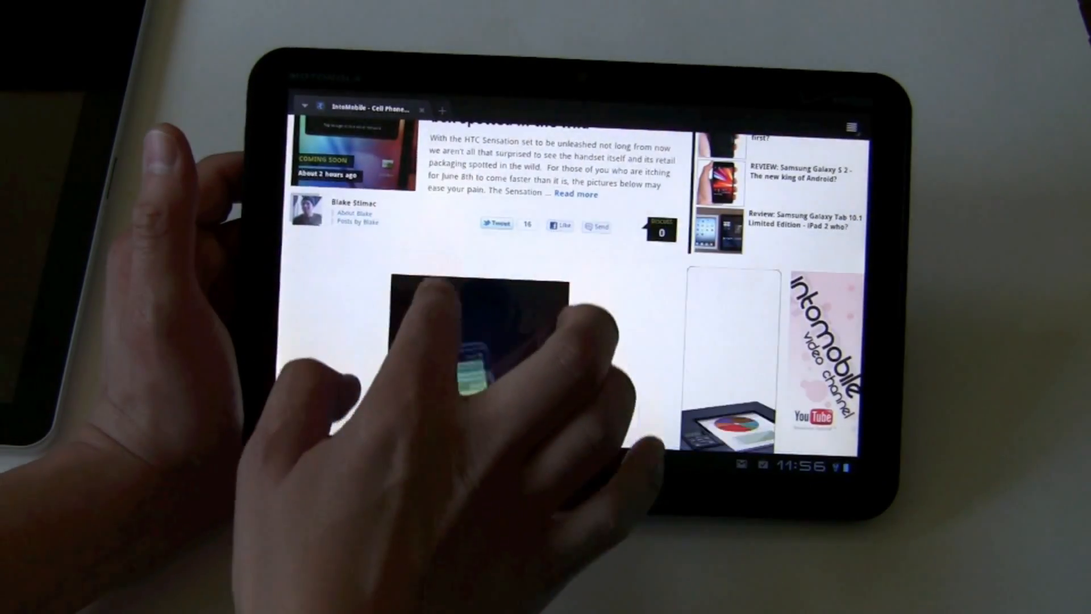
scroll("down", 3)
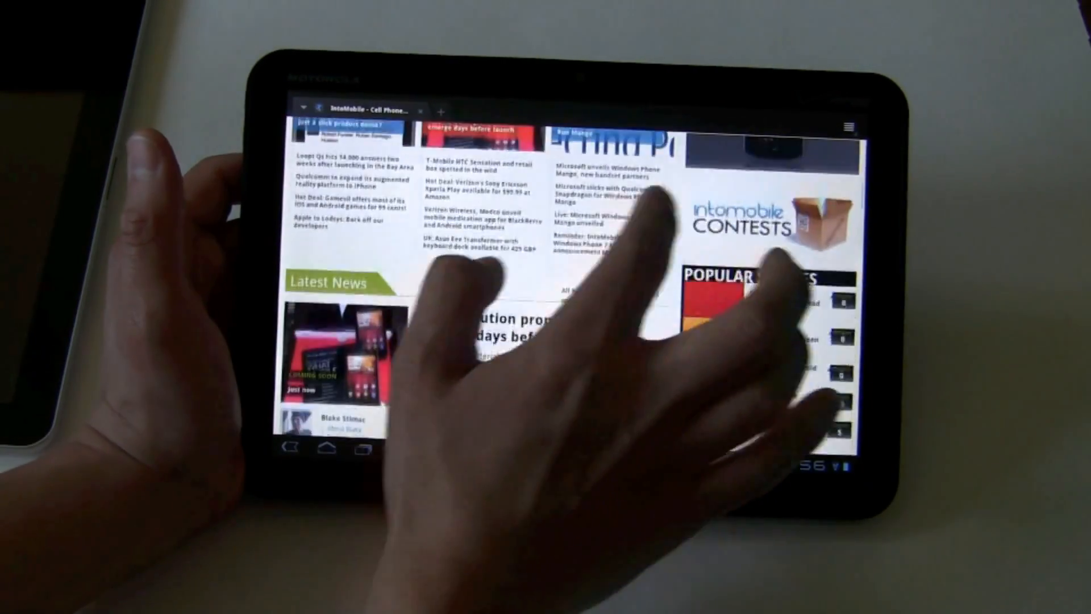
left_click(851, 126)
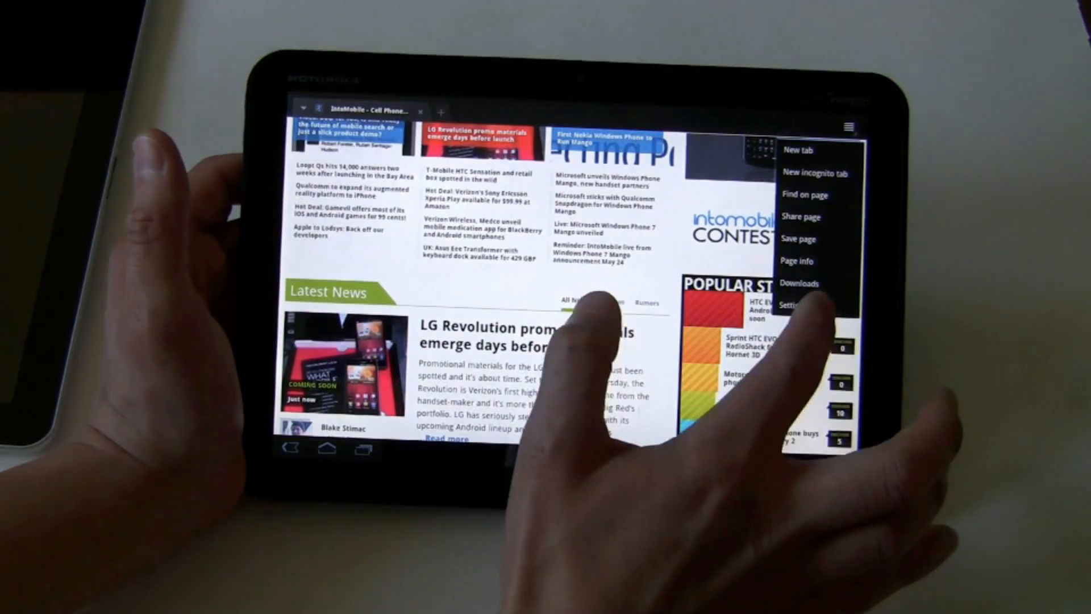
Choose Settings from the options menu to reach the Quick controls lab setting.
left_click(790, 304)
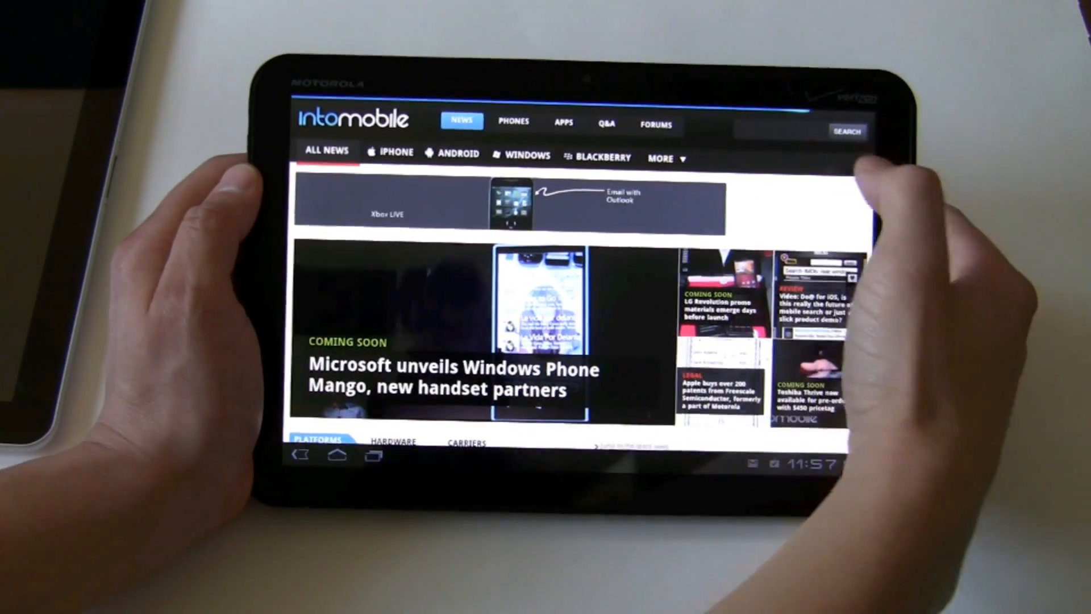
scroll("down", 3)
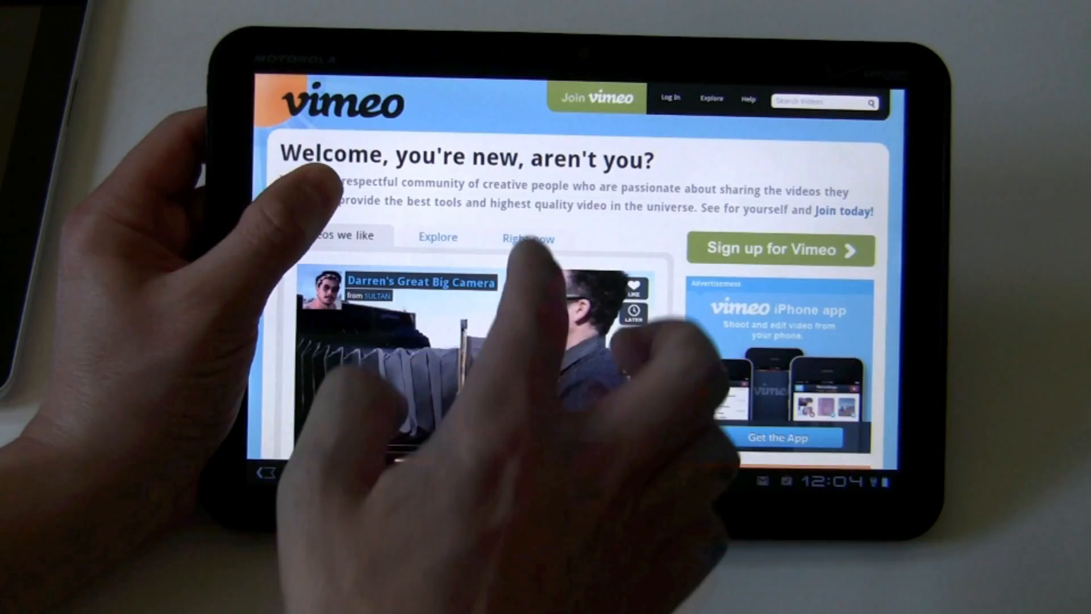
Scroll the Vimeo welcome page down to the featured video Darren's Great Big Camera.
scroll("down", 3)
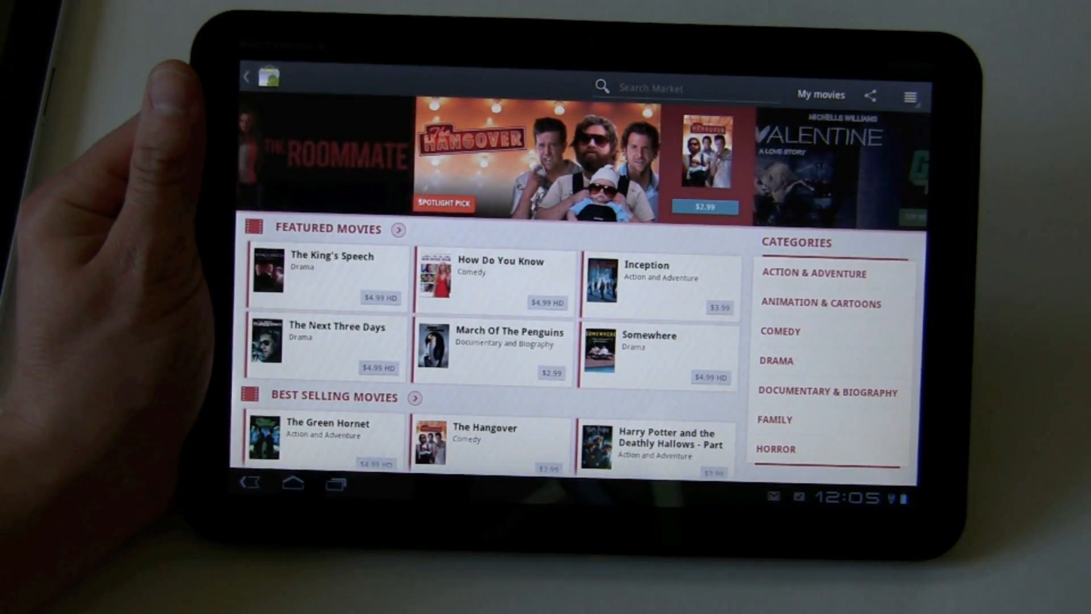
Start the Google Checkout rental of The Hangover from the Market movies spotlight.
left_click(489, 440)
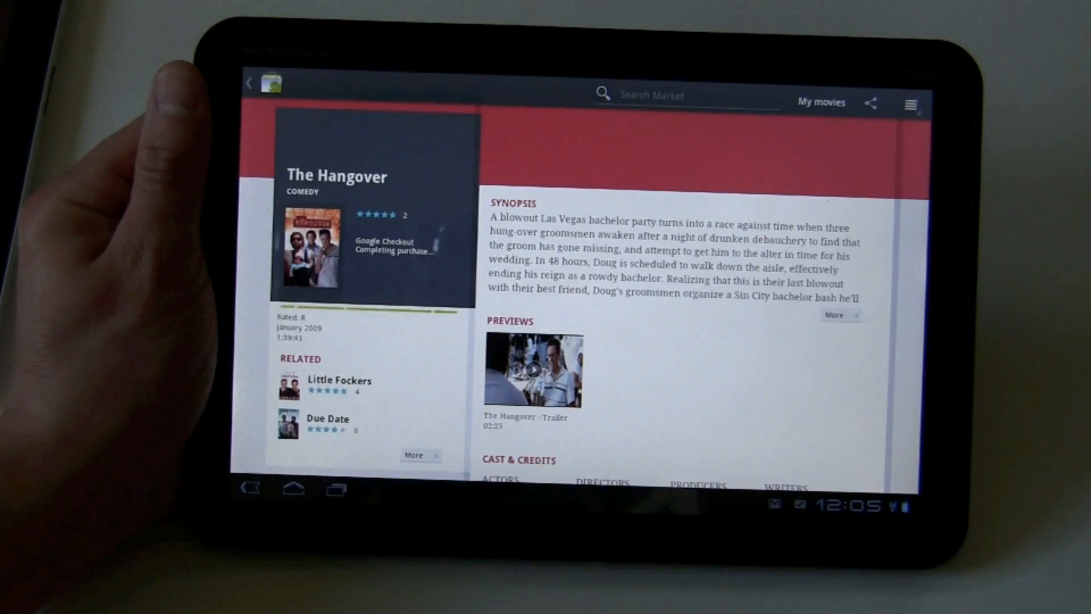